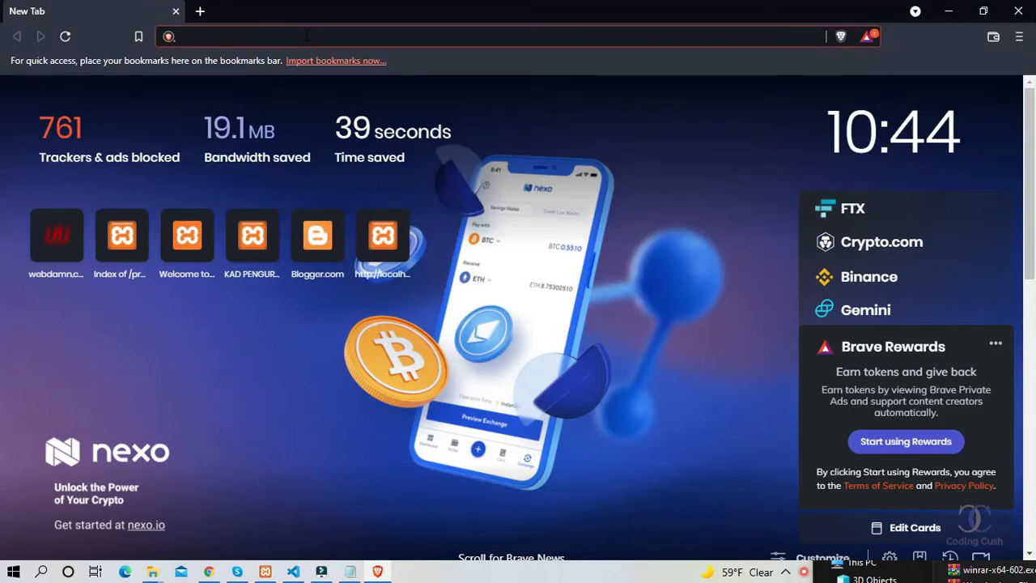
Step: Load the local site localhost/projects/id-card-generator showing the student table in Brave
text(localhost/projects/)
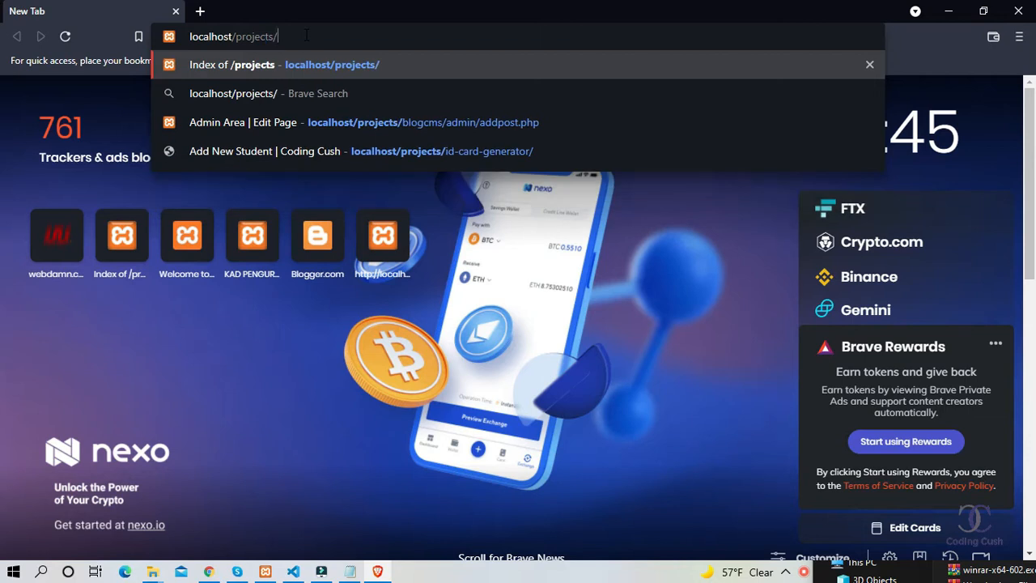
text(id)
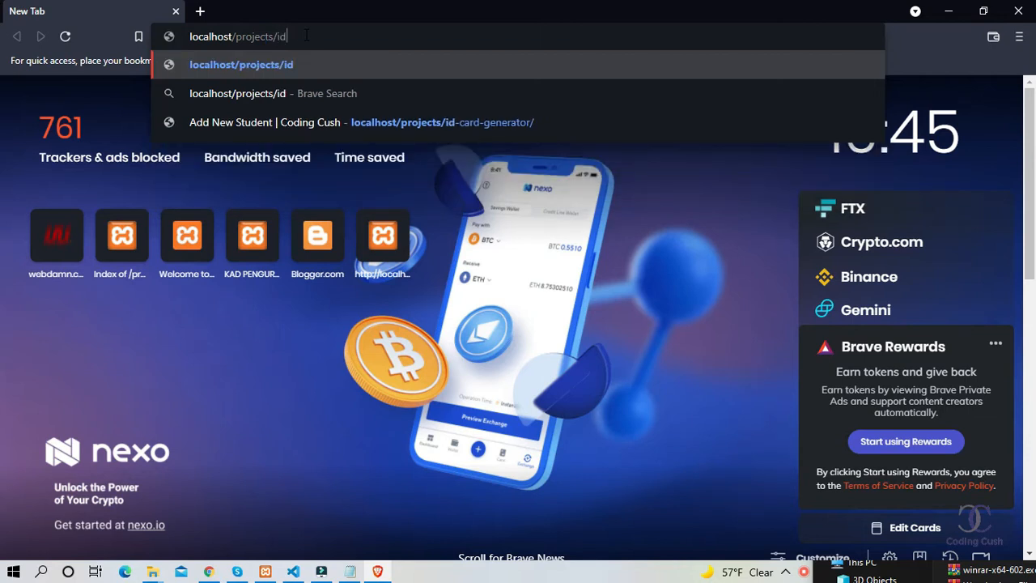
text(-)
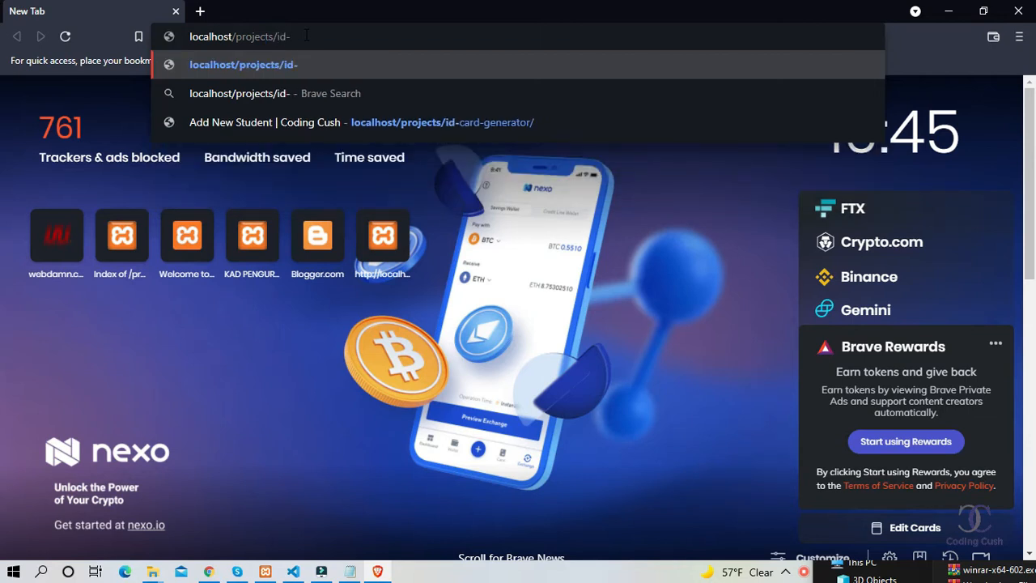
text(card)
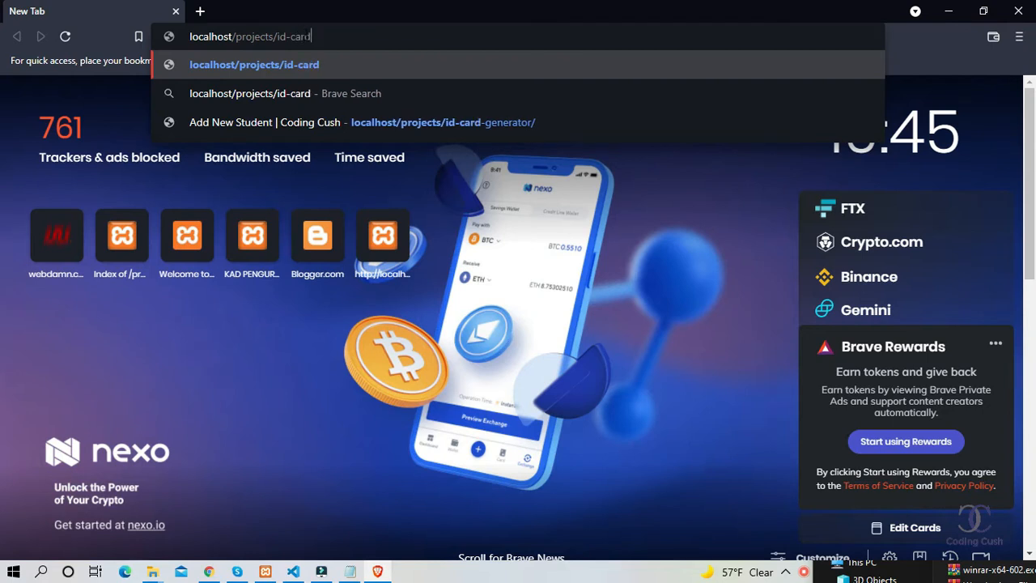
text(-generator)
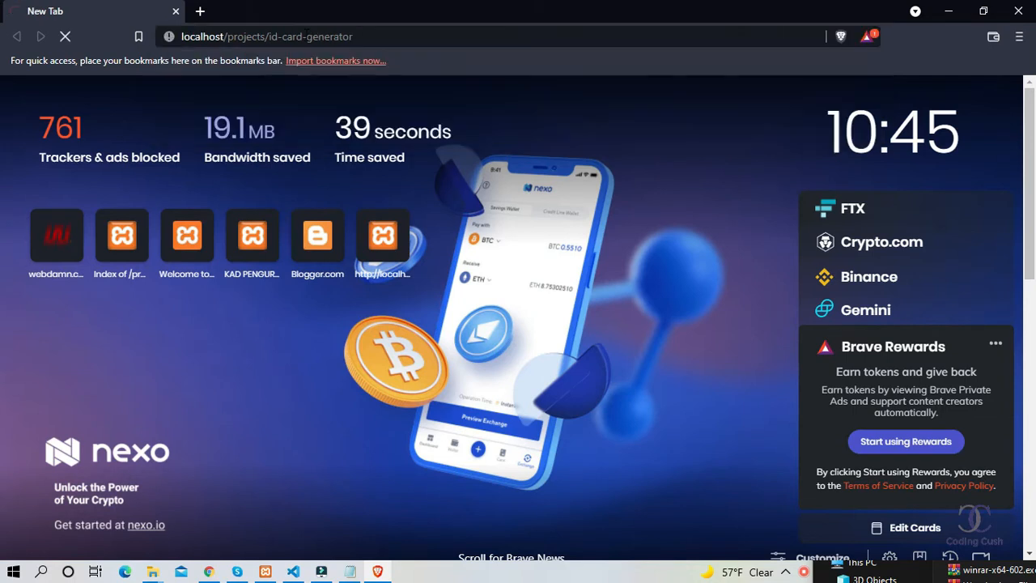
mouse_move(560, 285)
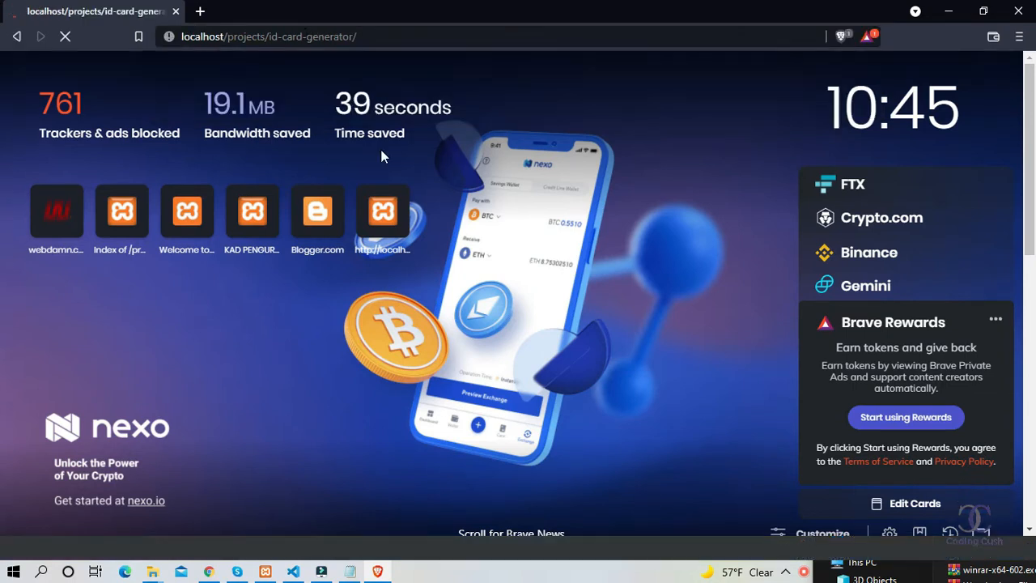
click(275, 37)
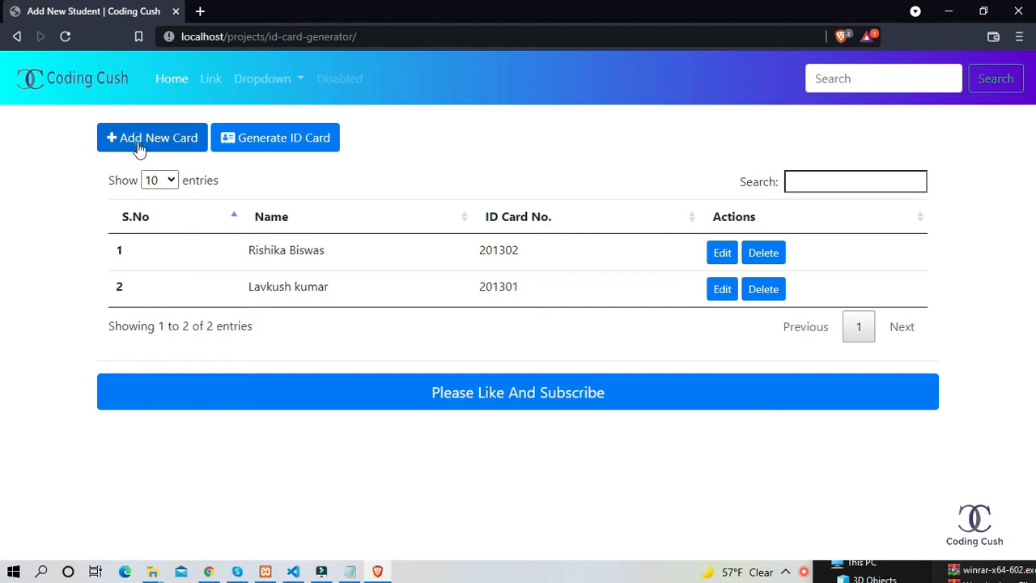
click(151, 136)
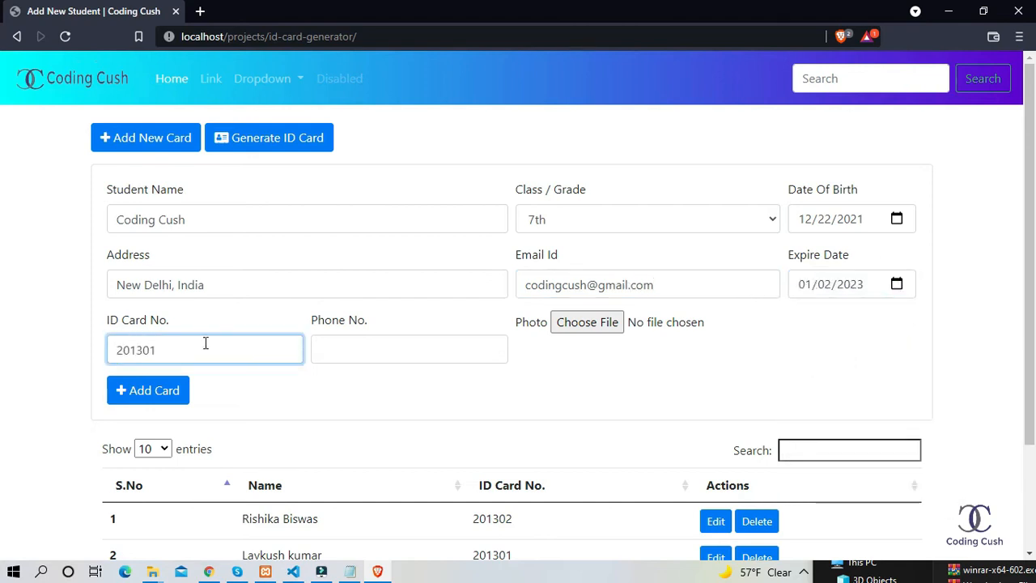
click(586, 320)
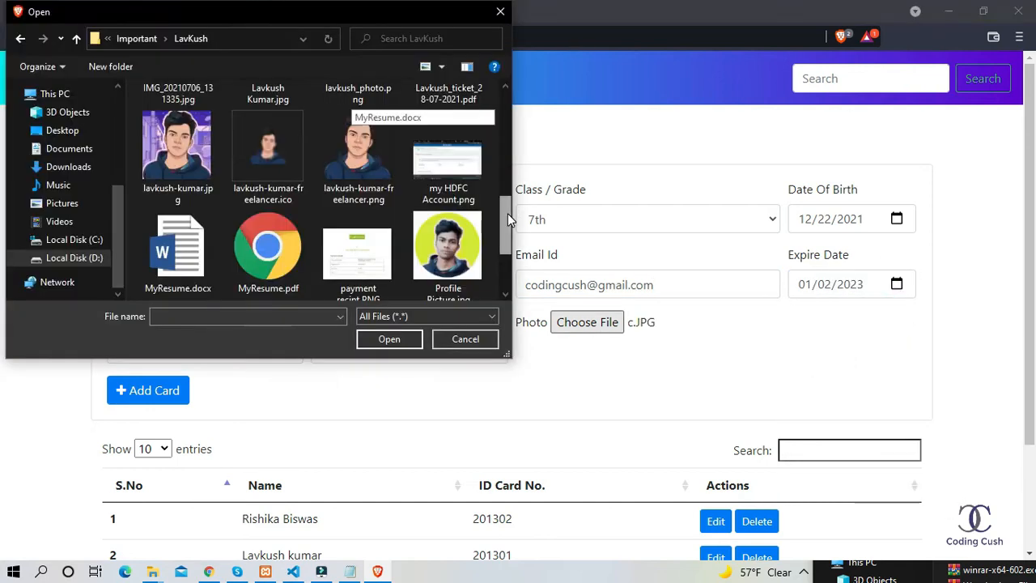
click(356, 146)
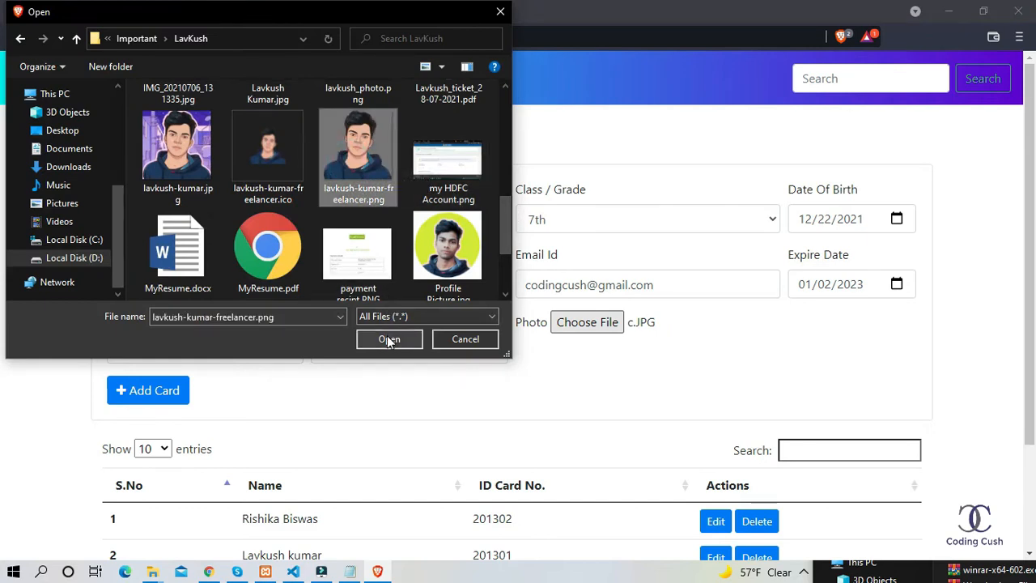
click(389, 338)
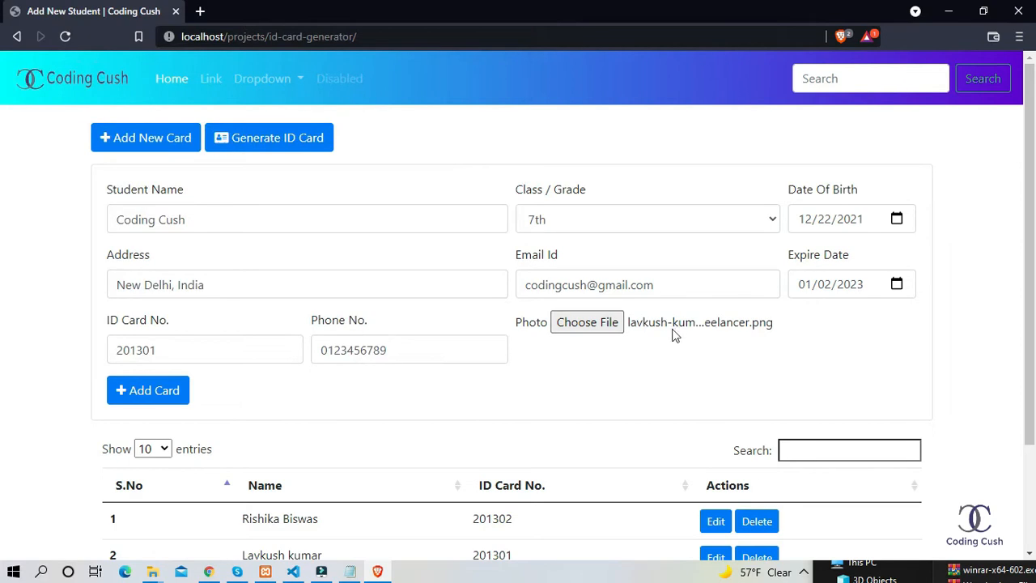
click(149, 390)
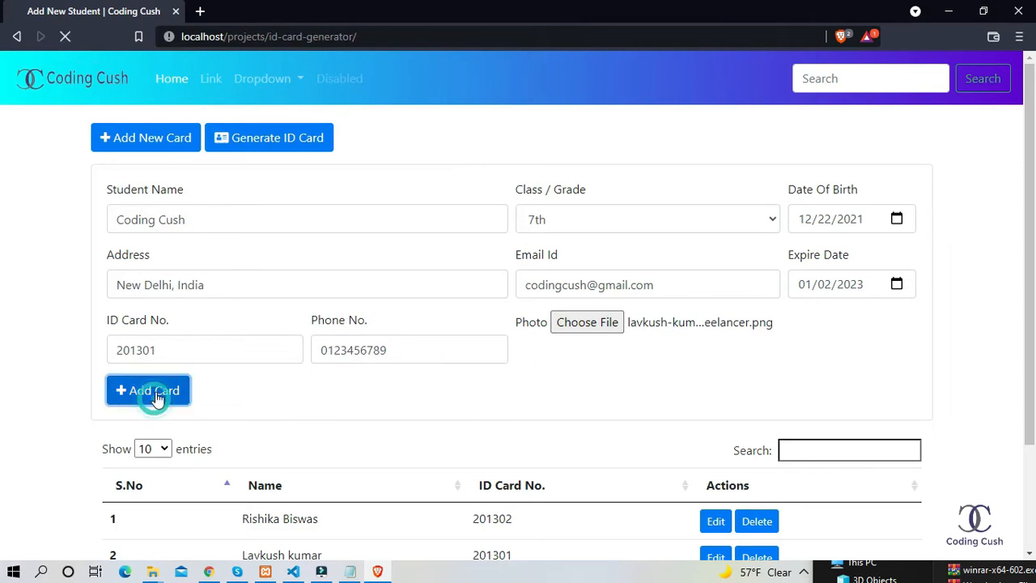
click(149, 391)
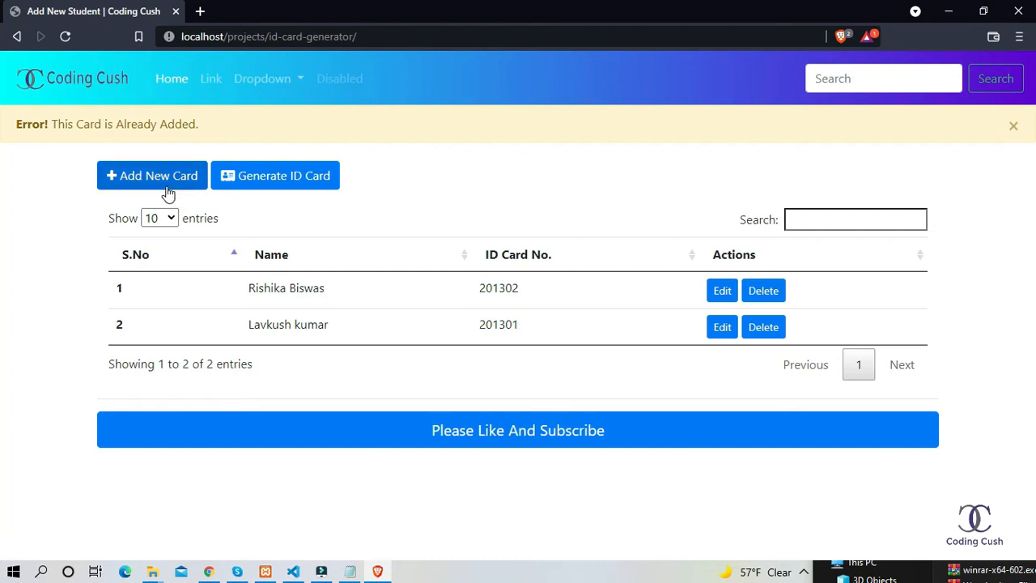
double_click(32, 123)
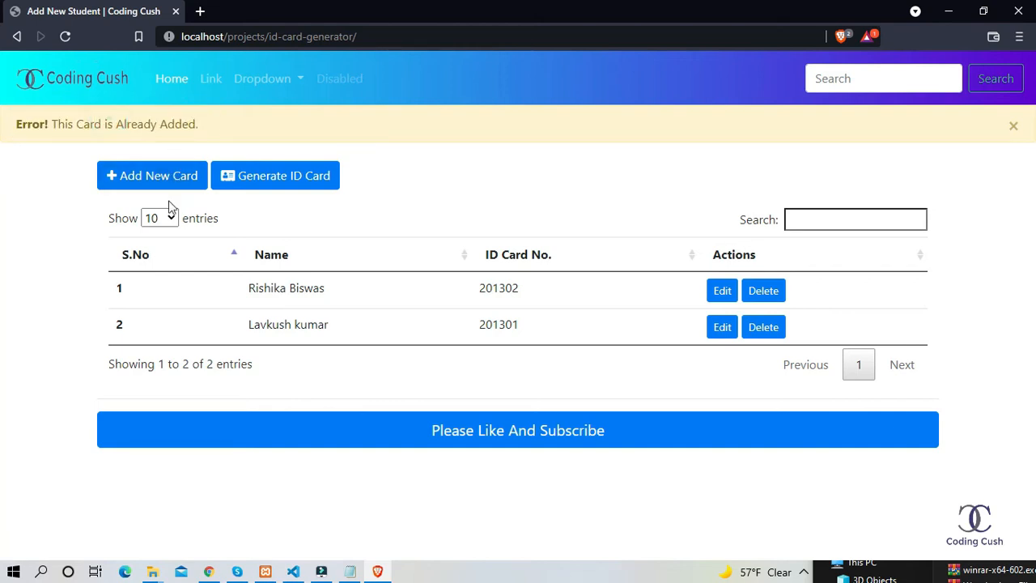
mouse_move(489, 330)
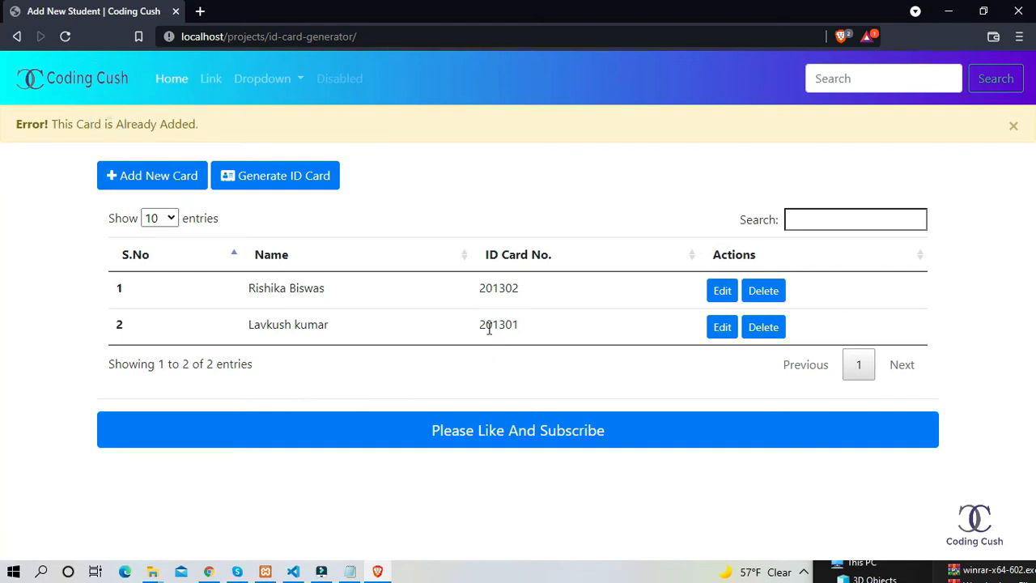
double_click(499, 324)
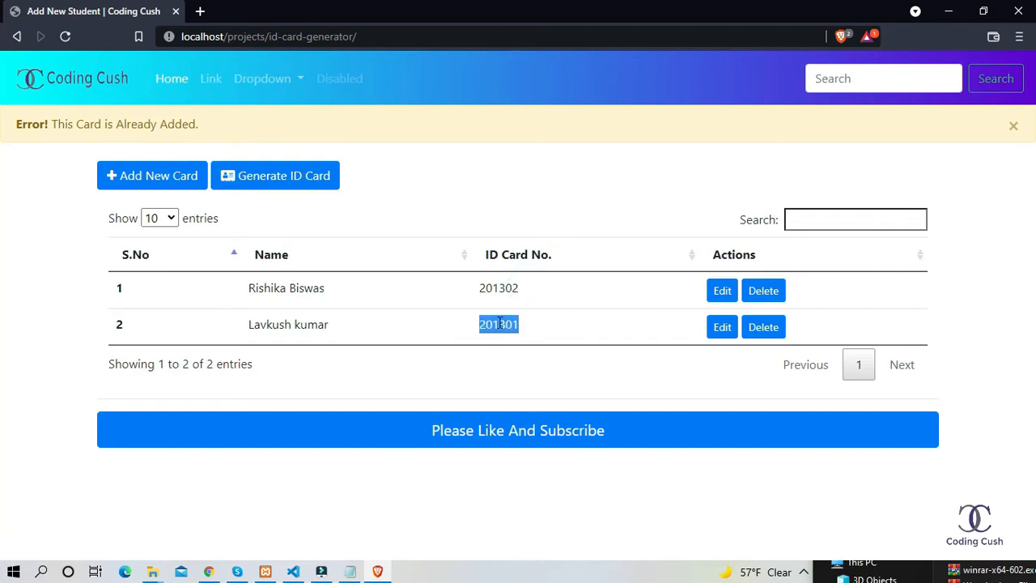
click(150, 175)
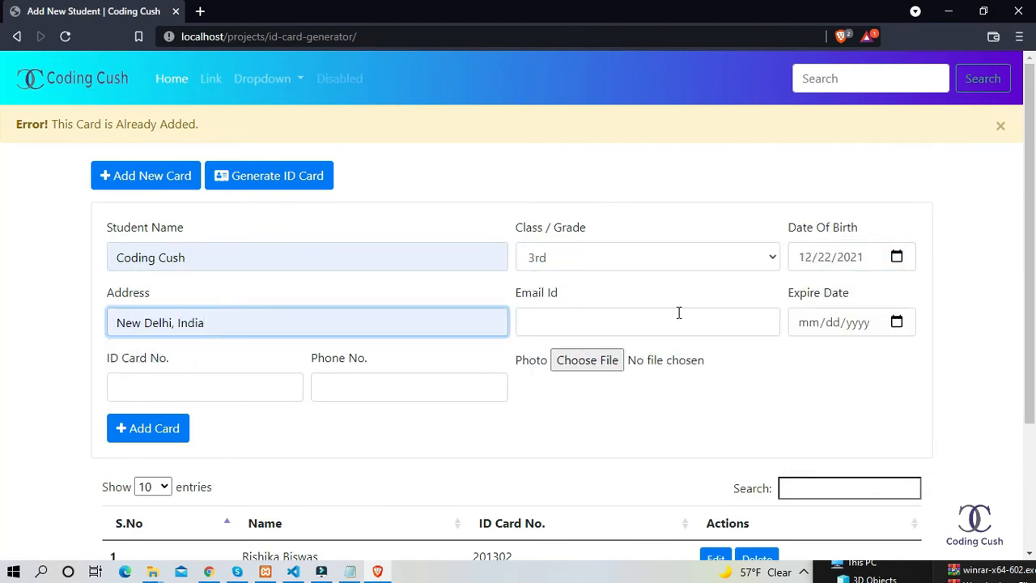
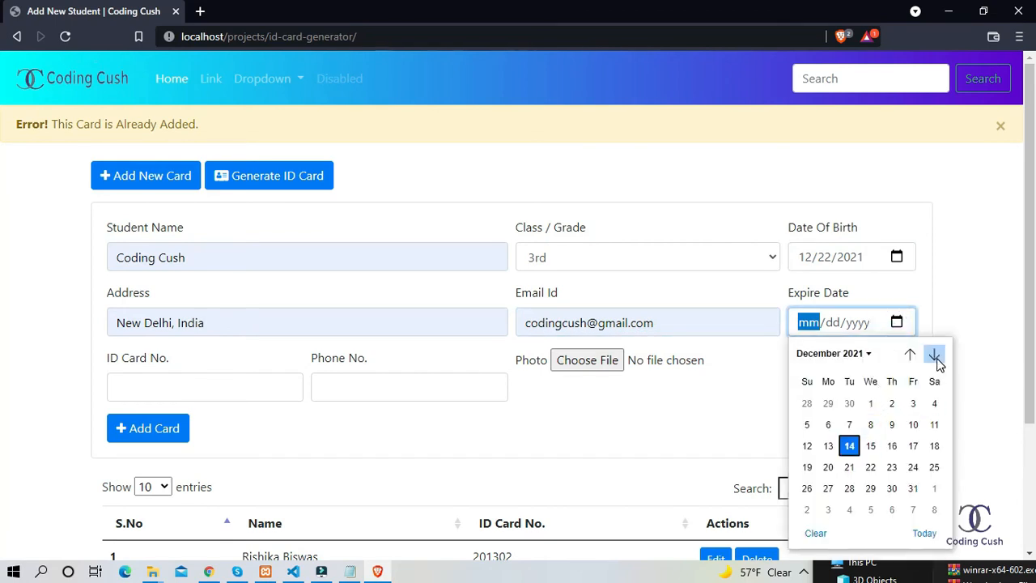
click(934, 353)
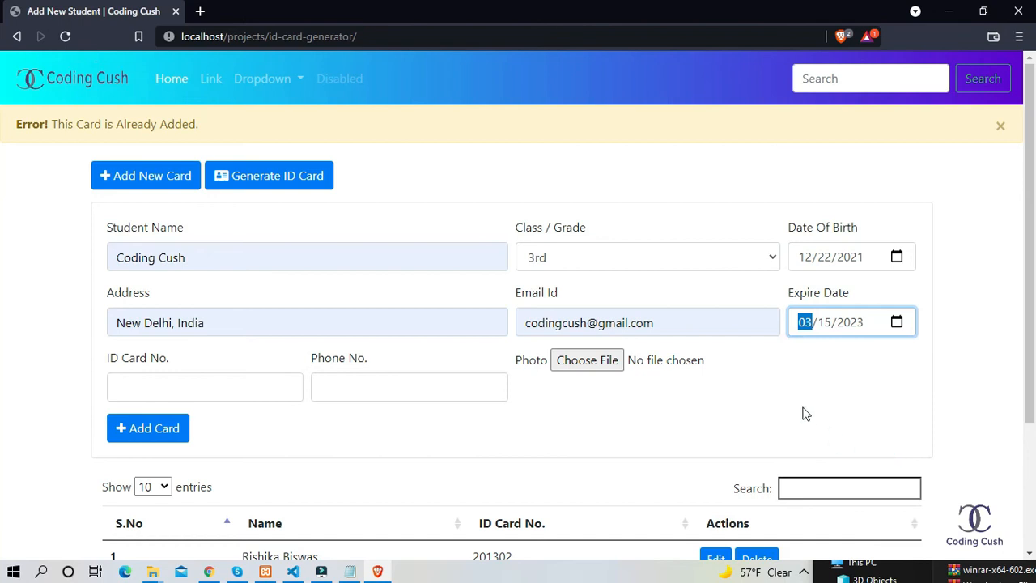
click(204, 387)
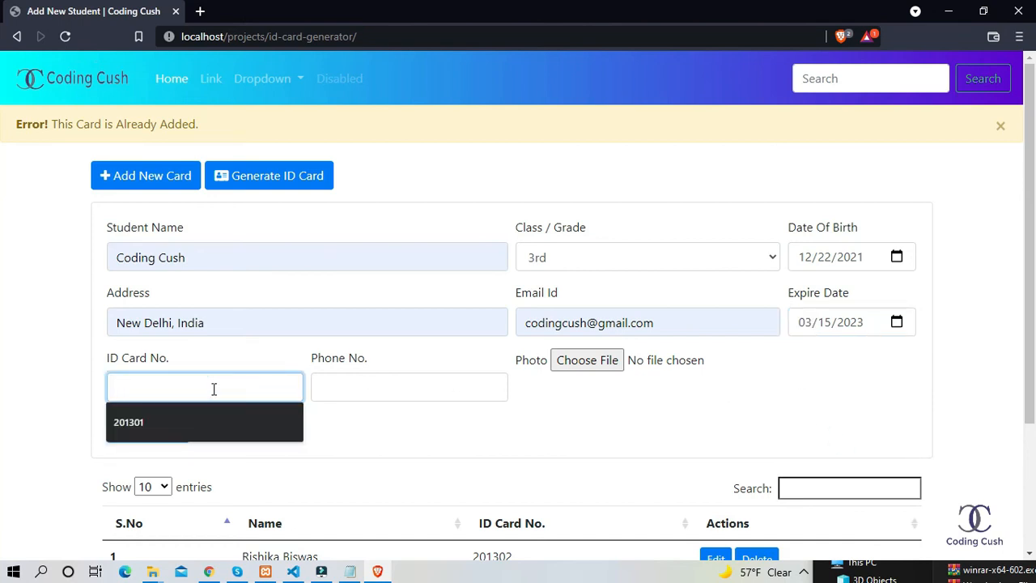
text(896975)
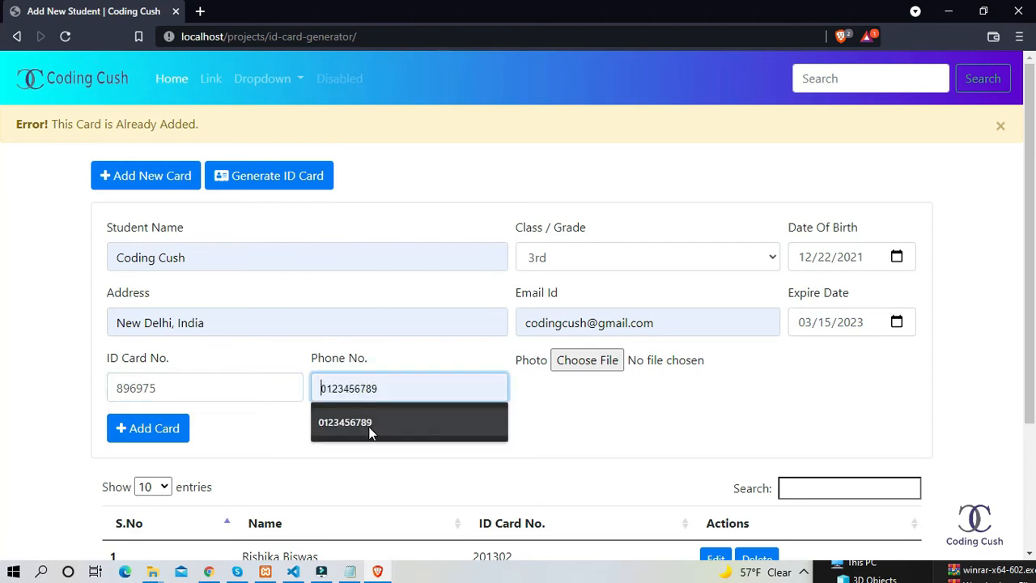
click(607, 360)
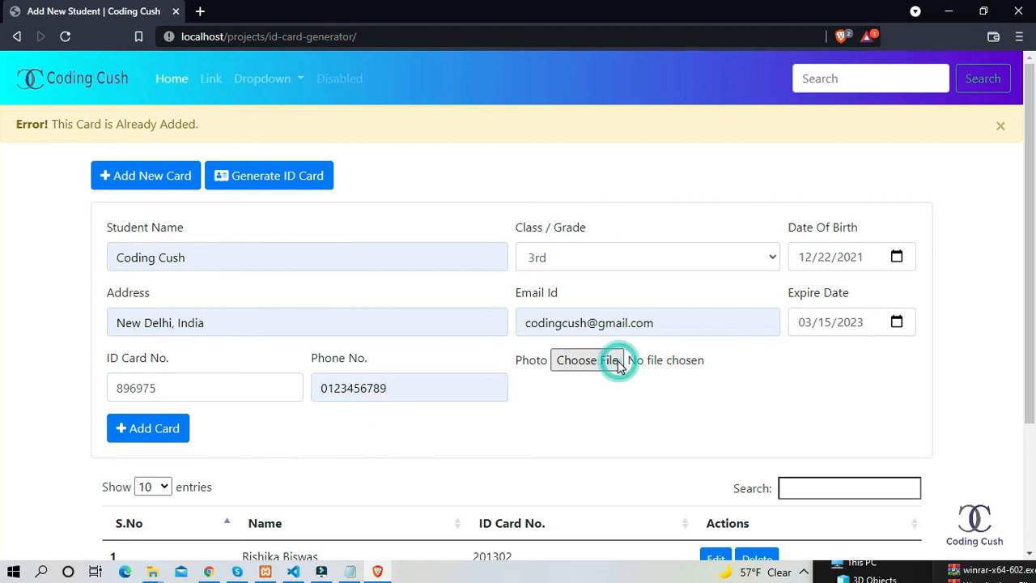
Step: Attach the portrait photo and submit the Coding Cush card, now listed as a third student
click(591, 359)
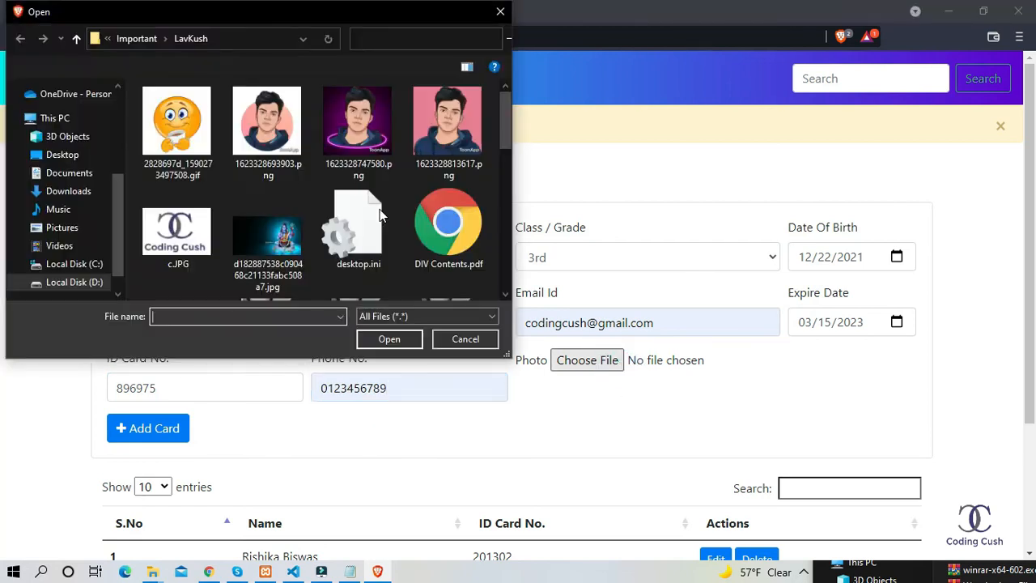
click(447, 122)
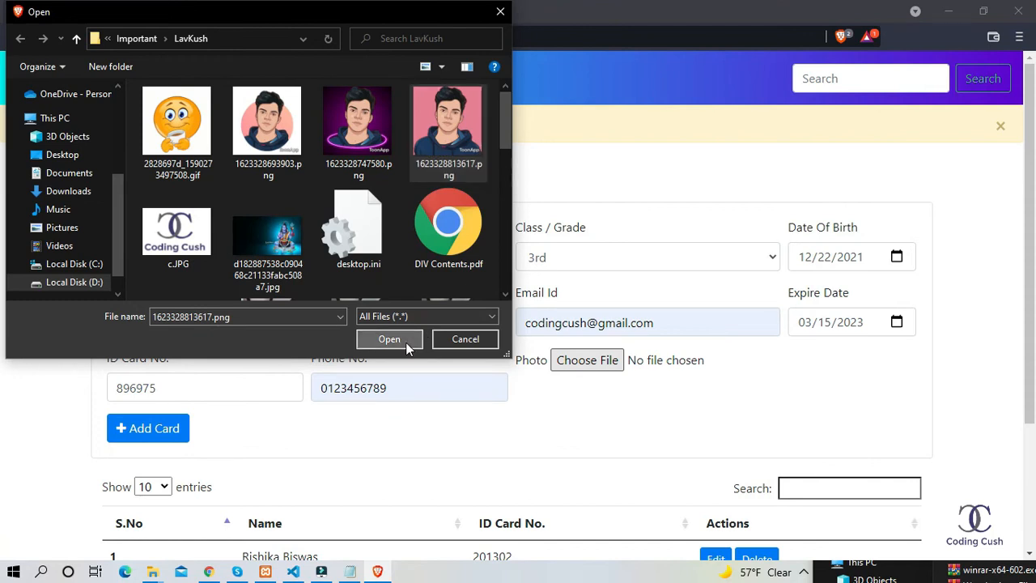
click(389, 340)
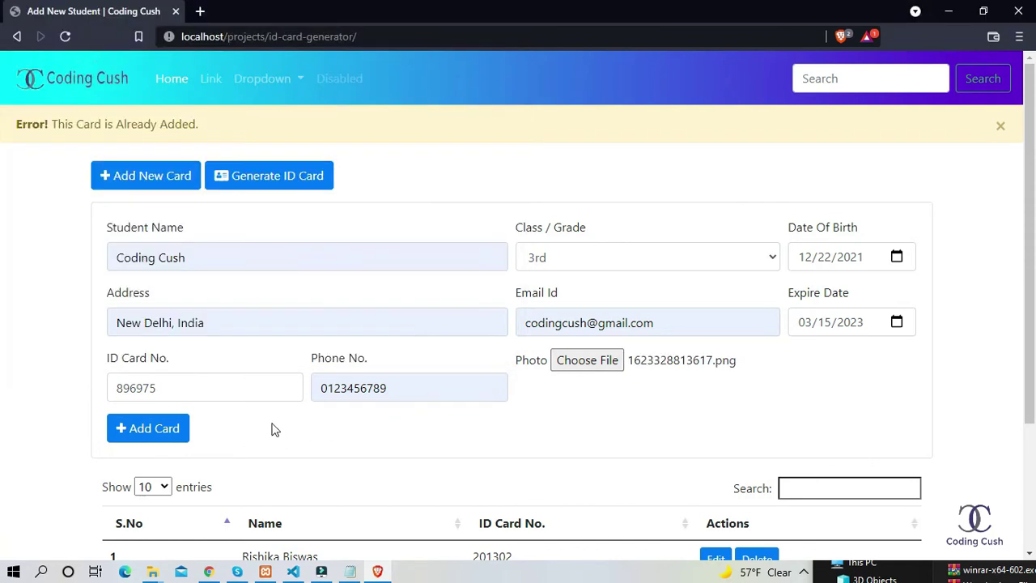
click(147, 427)
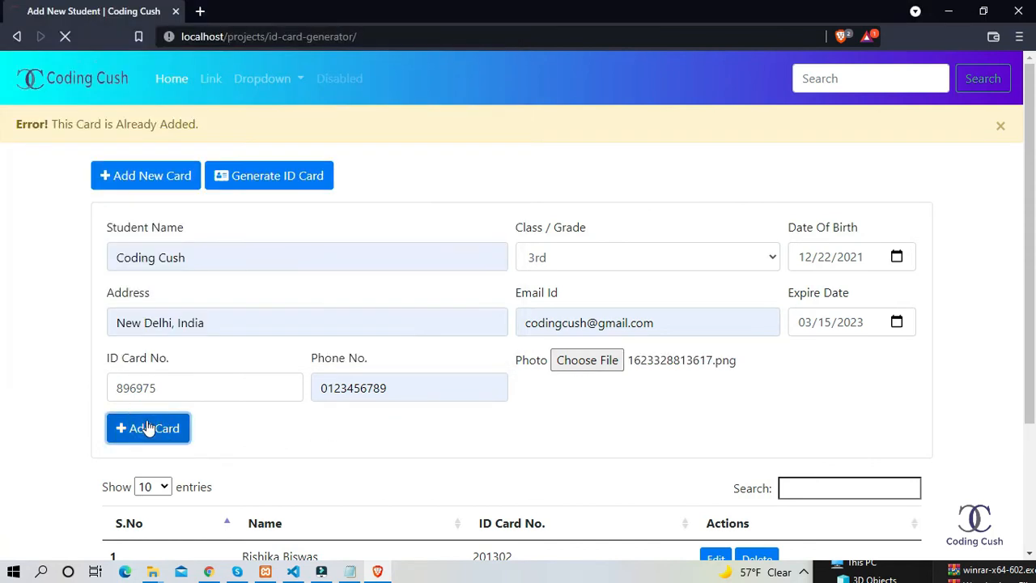
click(147, 427)
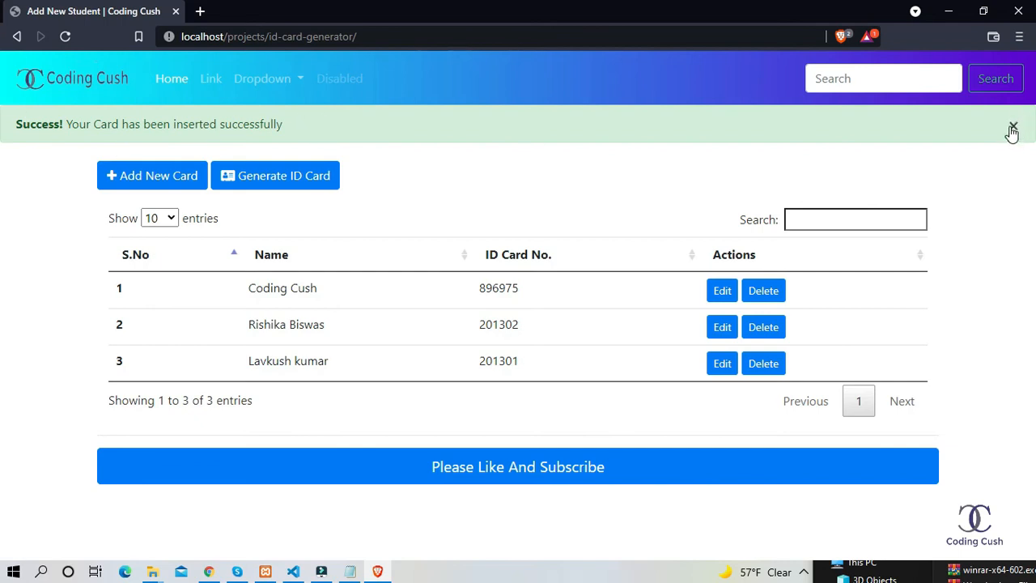
mouse_move(246, 295)
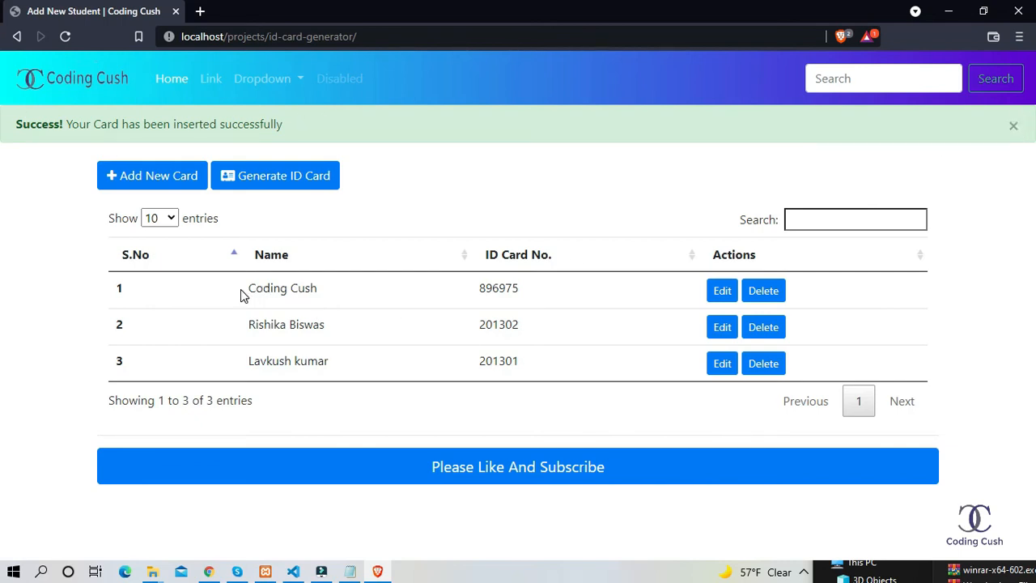
double_click(282, 288)
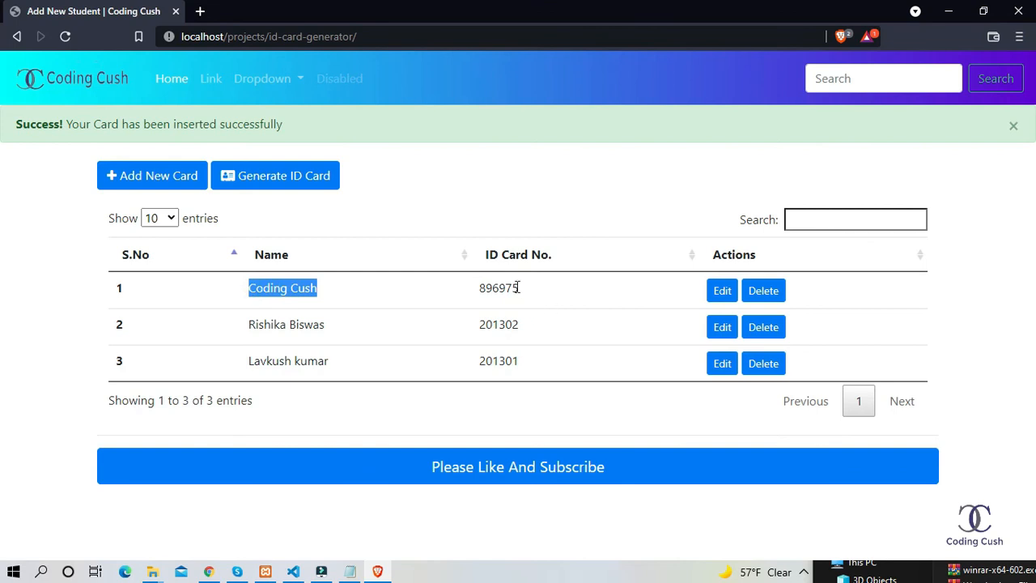
mouse_move(722, 290)
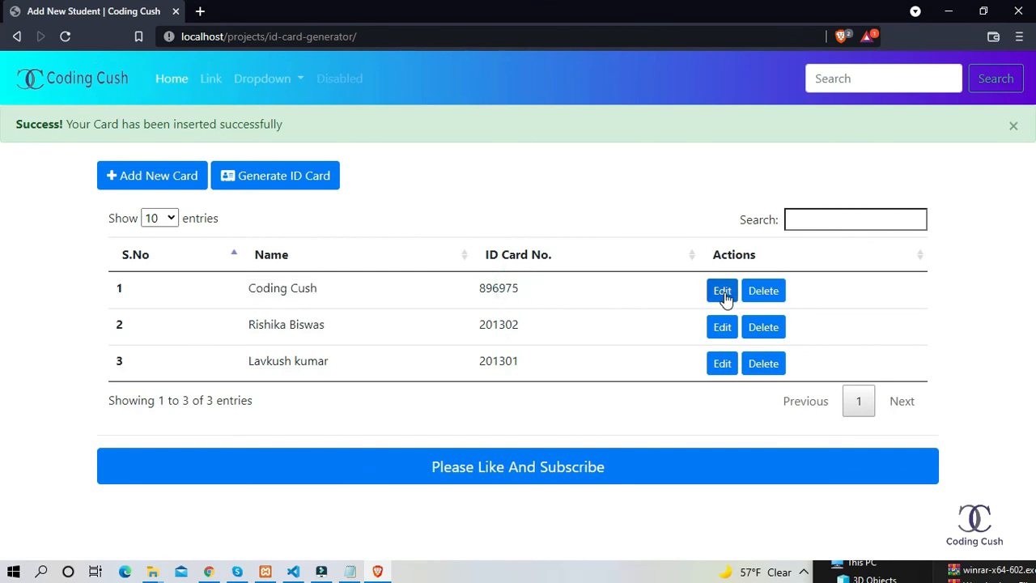
click(722, 290)
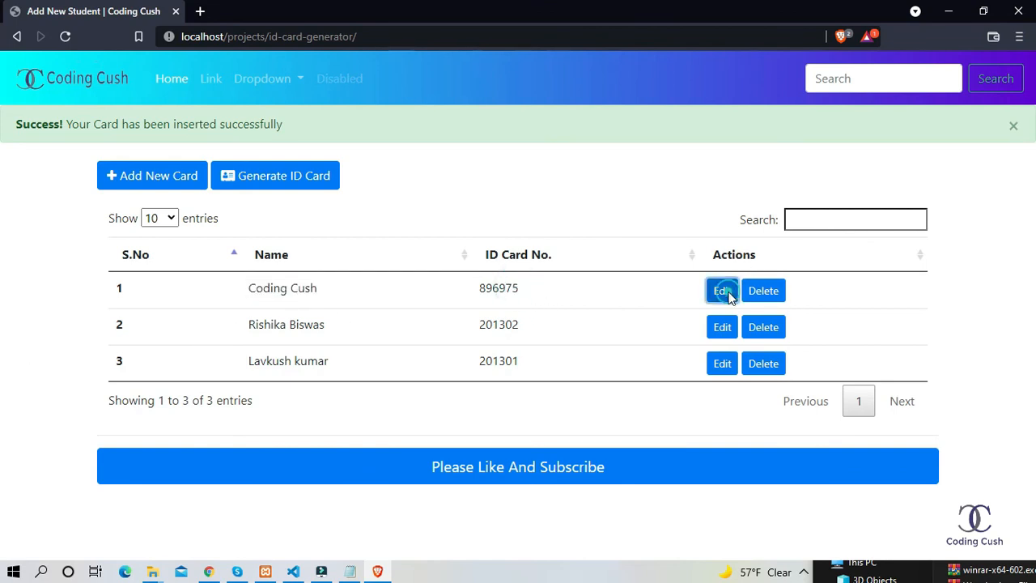
click(722, 289)
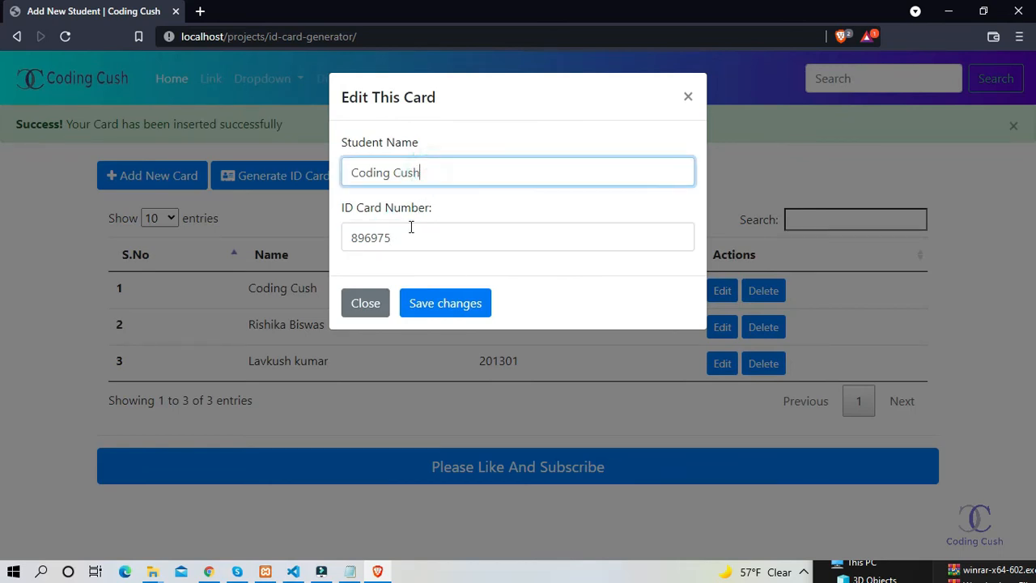
click(518, 236)
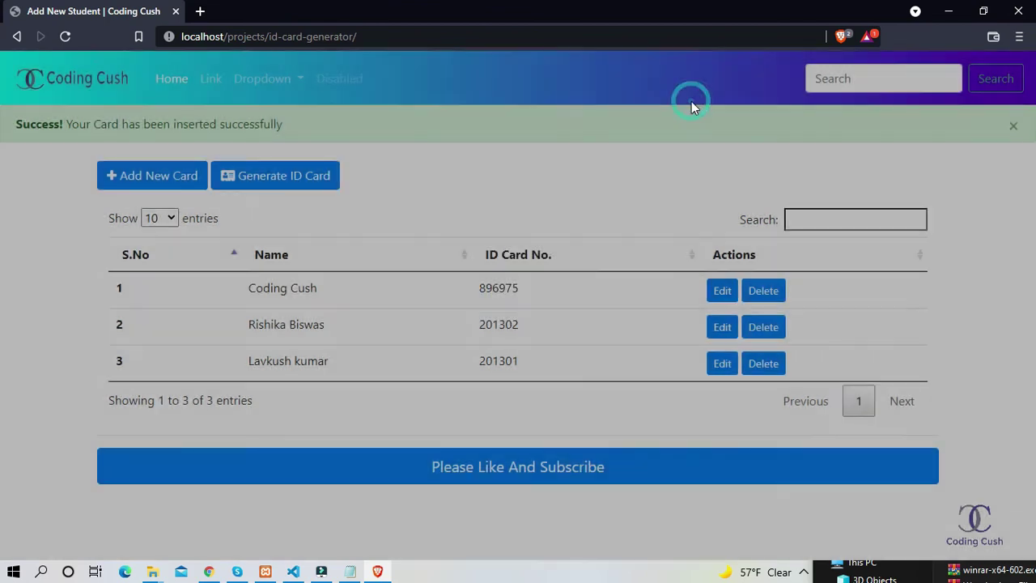
click(762, 362)
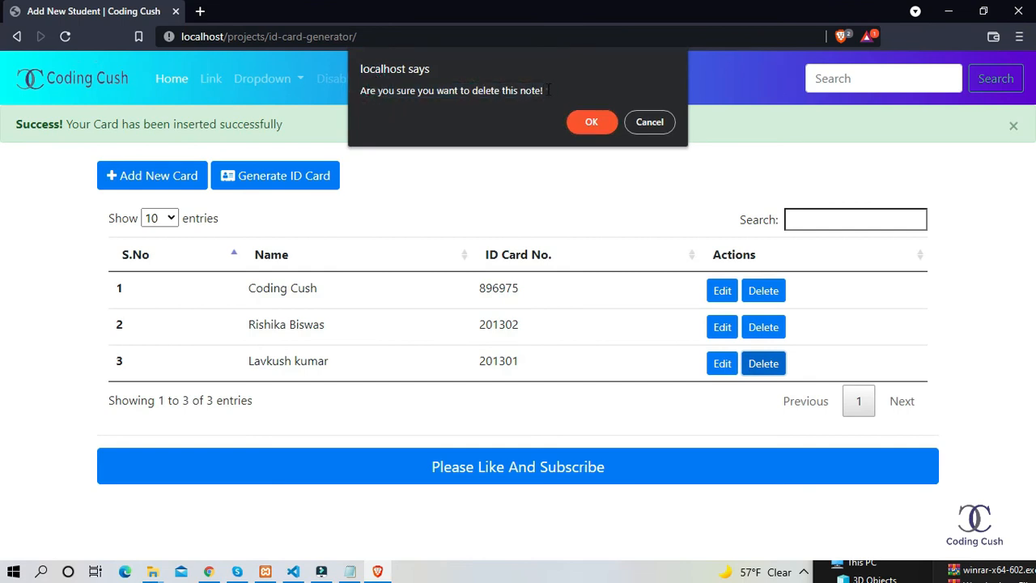
click(591, 121)
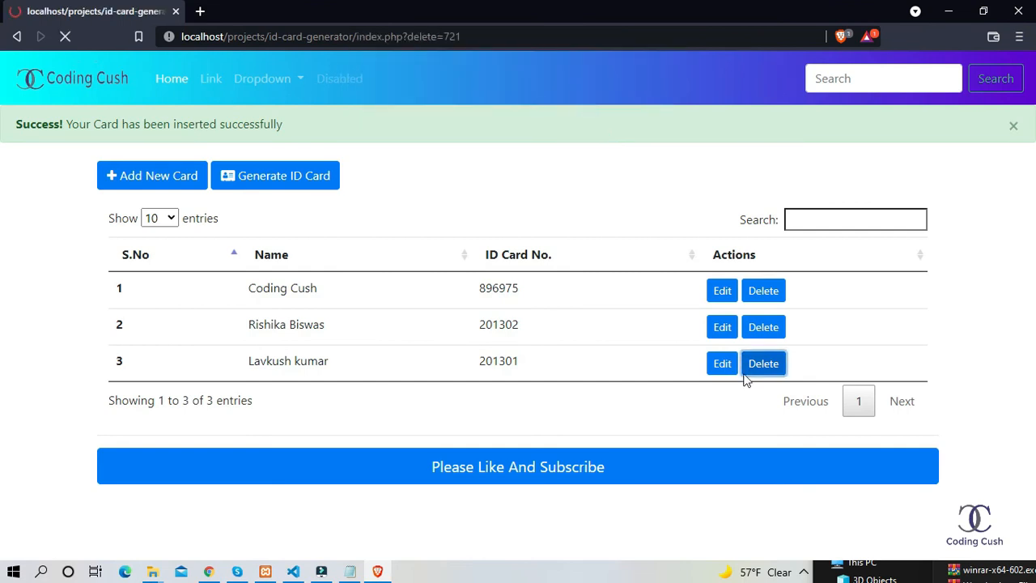
click(762, 363)
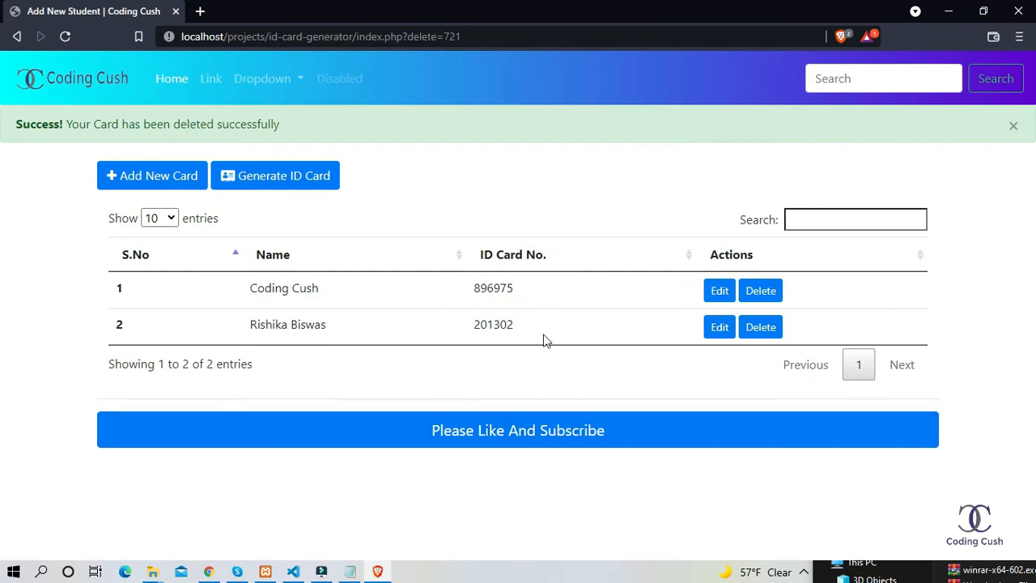
mouse_move(694, 291)
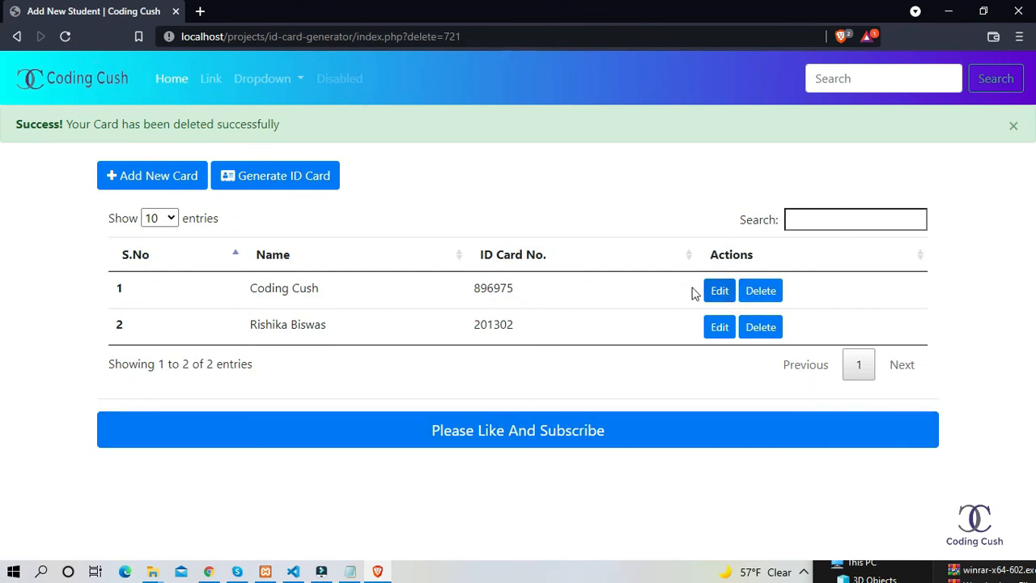
mouse_move(256, 185)
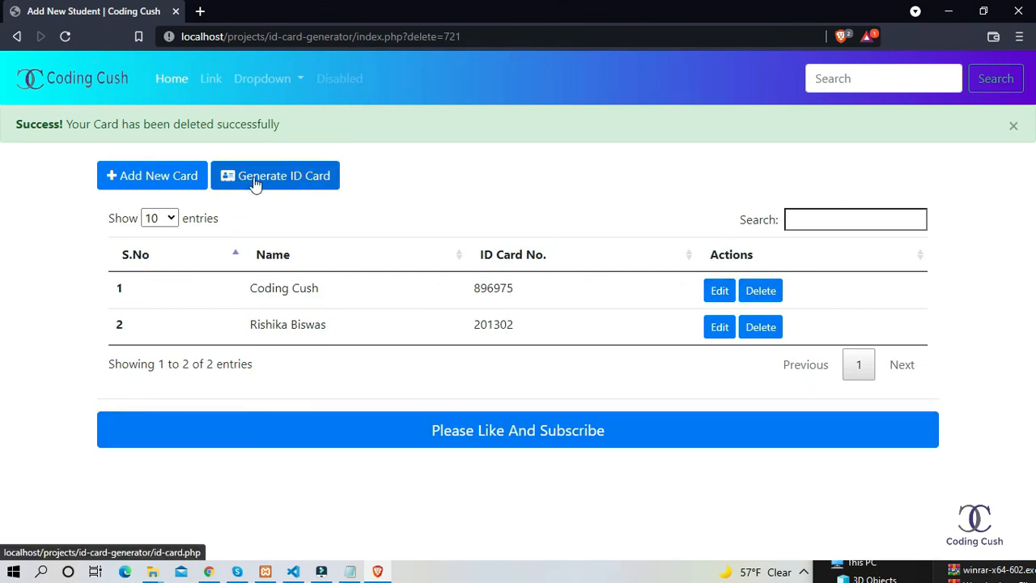
click(275, 174)
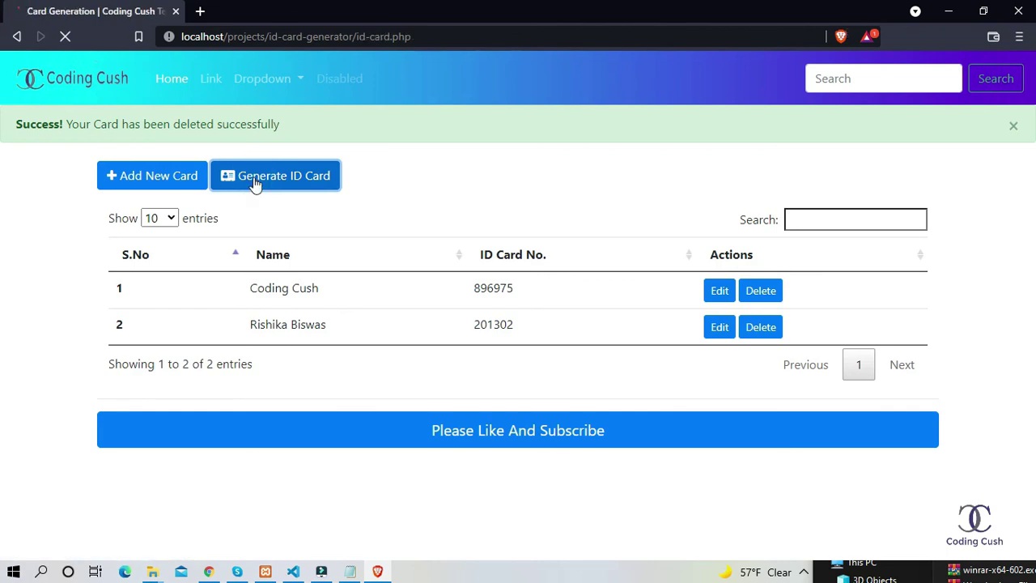
click(275, 174)
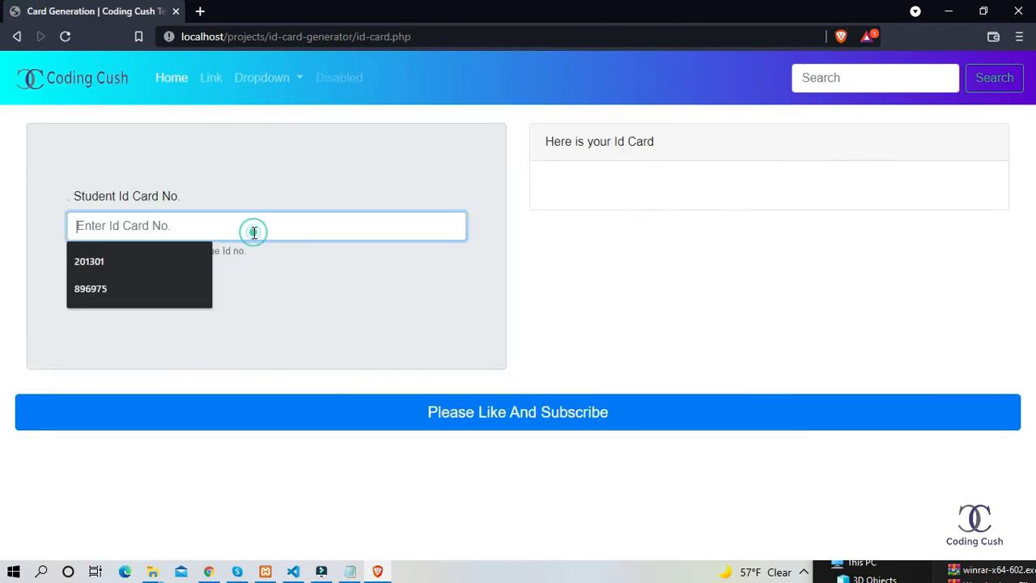
mouse_move(702, 217)
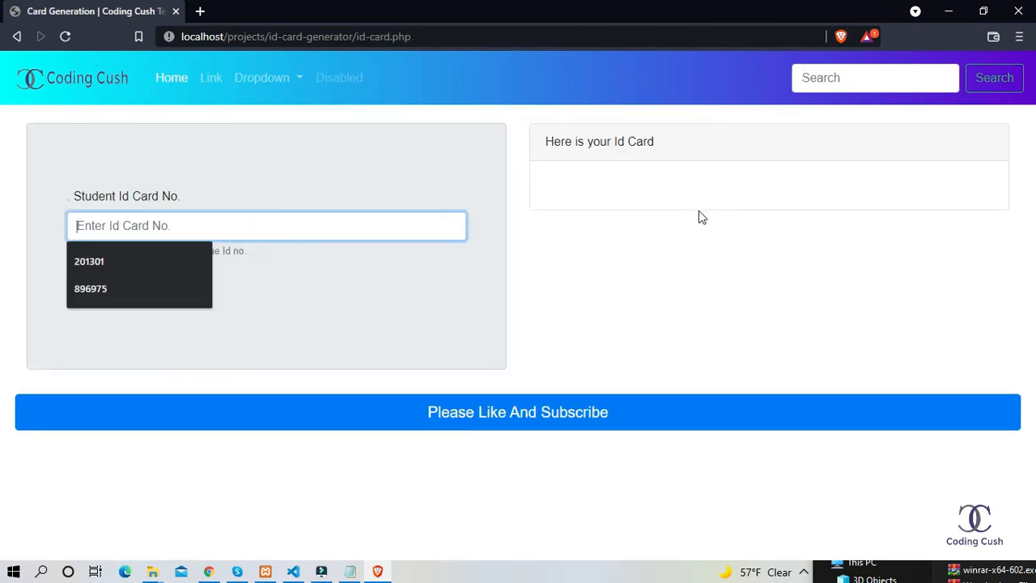
mouse_move(172, 79)
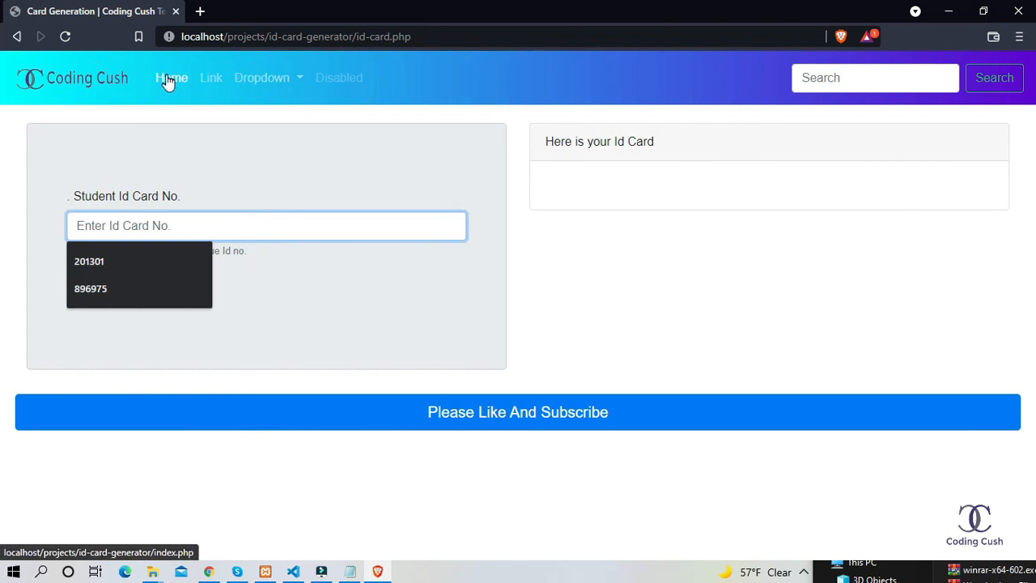
click(172, 78)
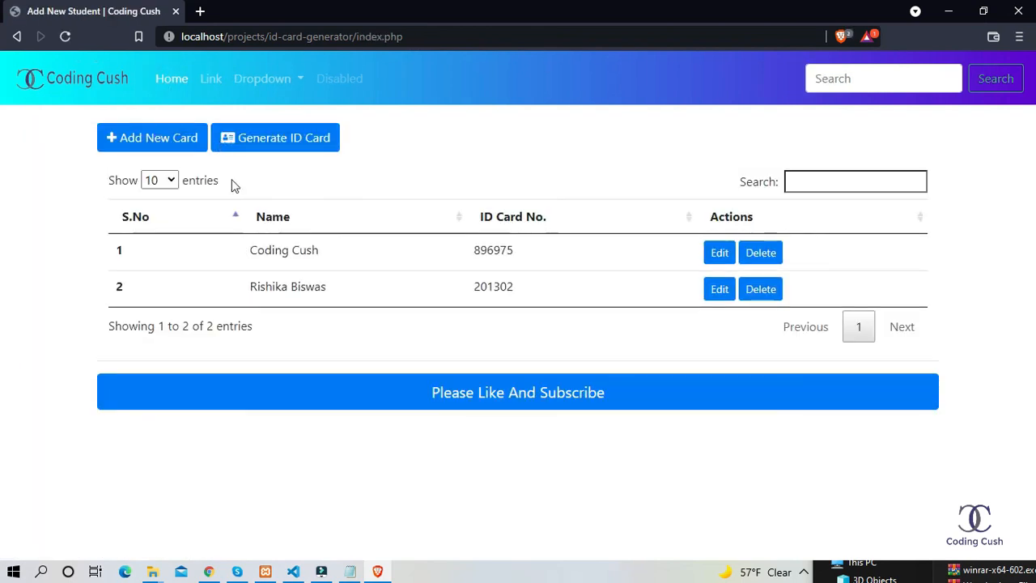
double_click(492, 250)
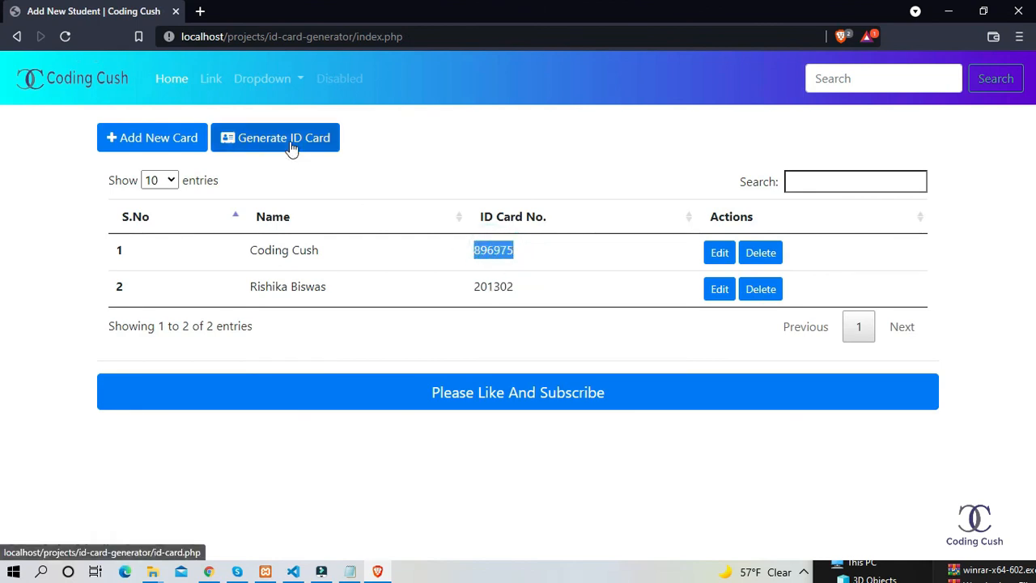
Step: Generate the ID card for student 896975, displaying Coding Cush's card with photo, dates and phone
click(275, 137)
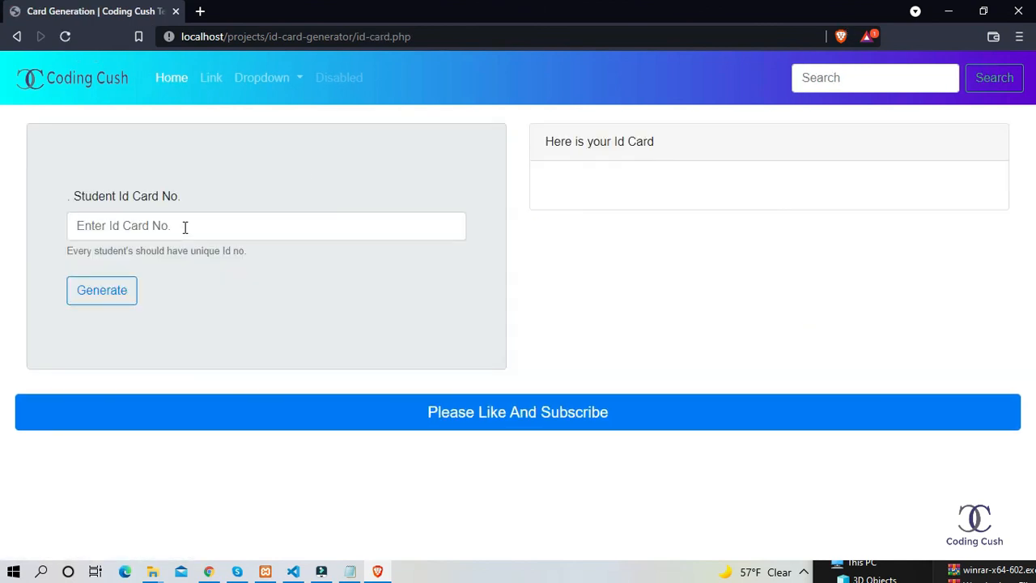
text(896975)
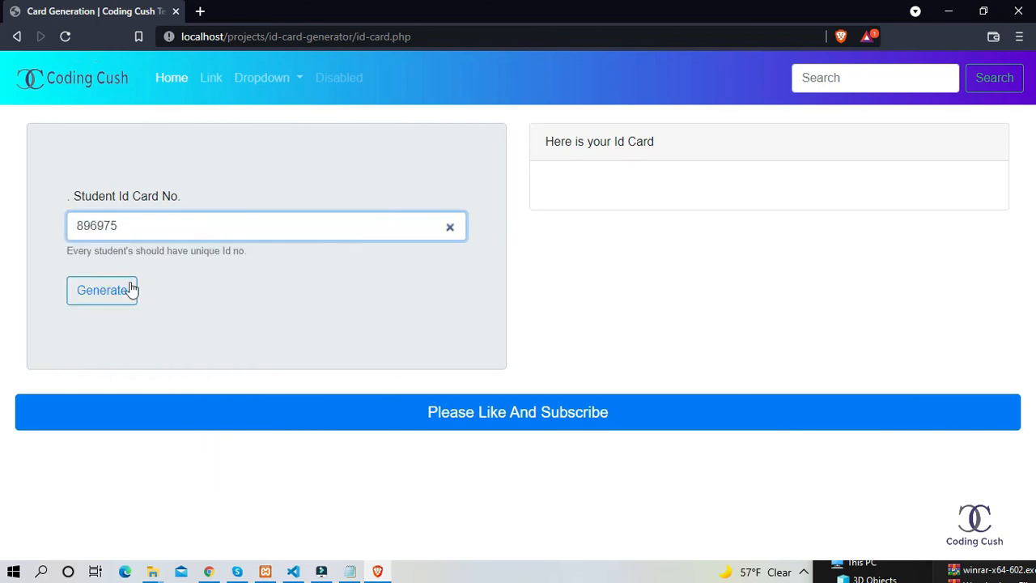
click(100, 289)
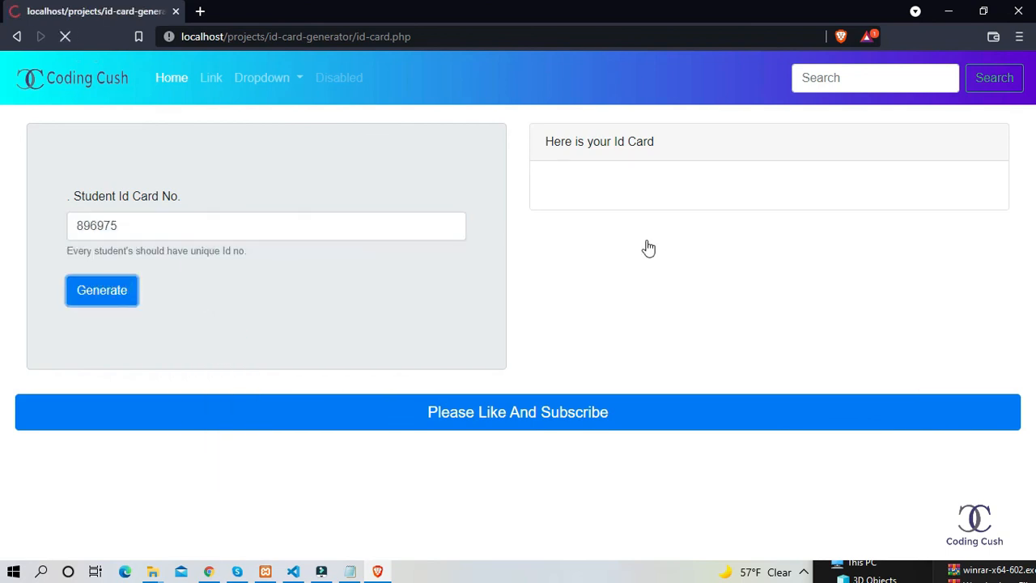
click(100, 290)
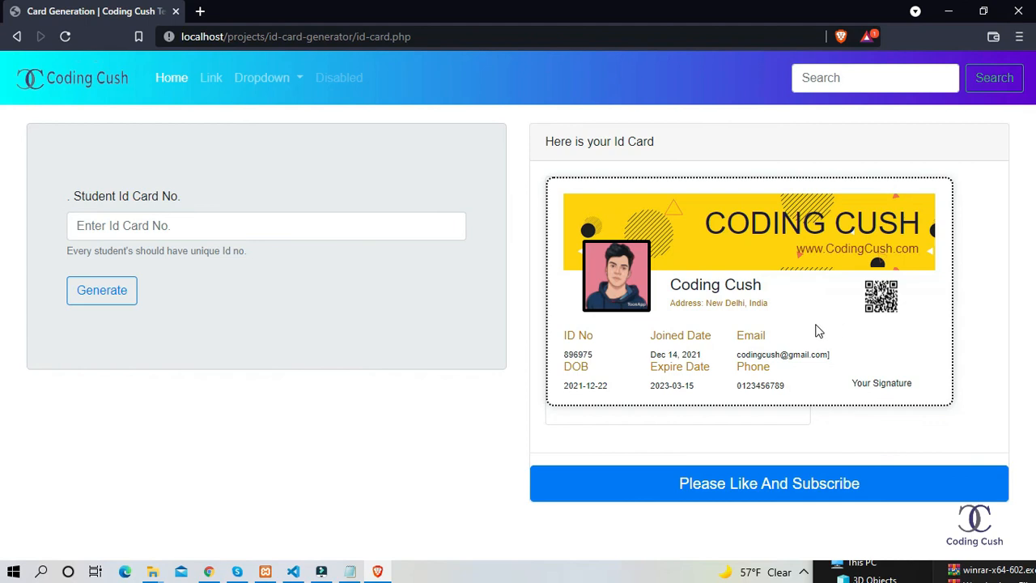
mouse_move(667, 356)
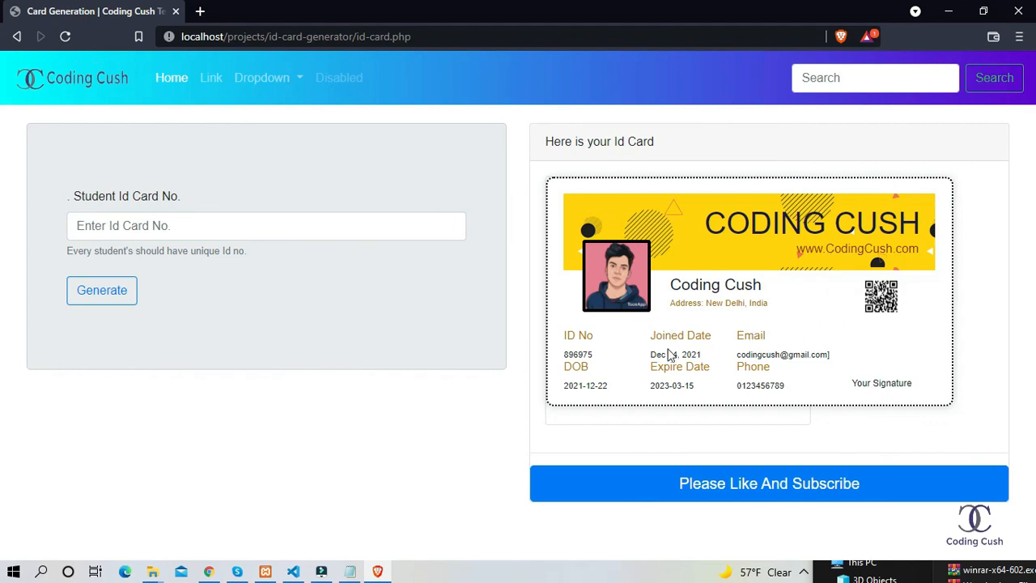
mouse_move(137, 191)
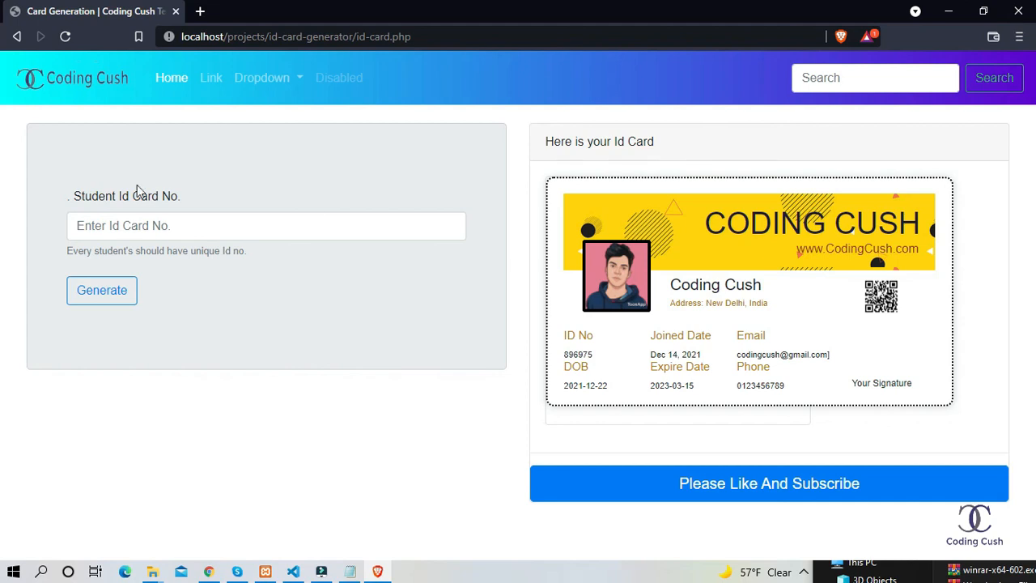
mouse_move(913, 246)
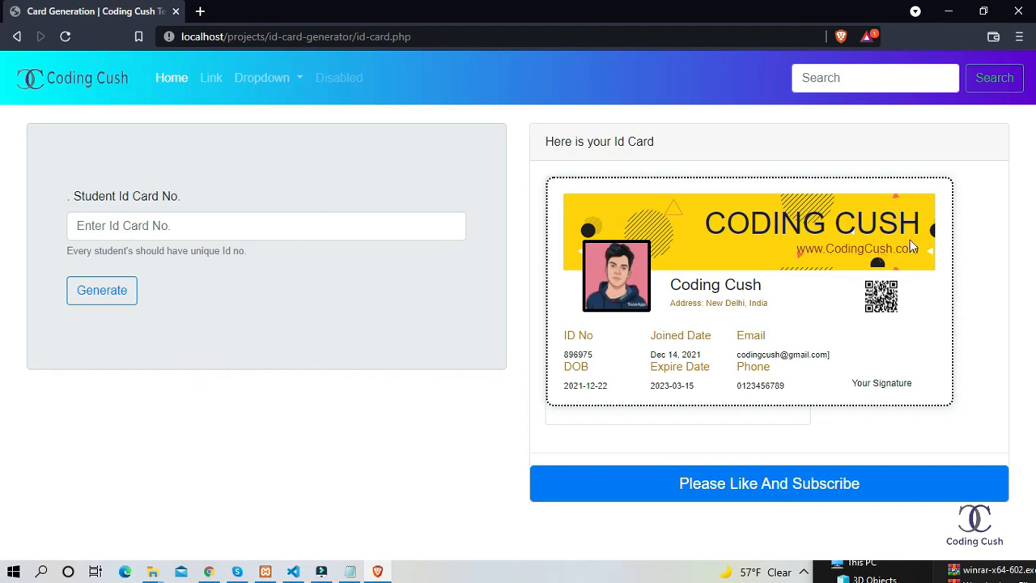
mouse_move(728, 483)
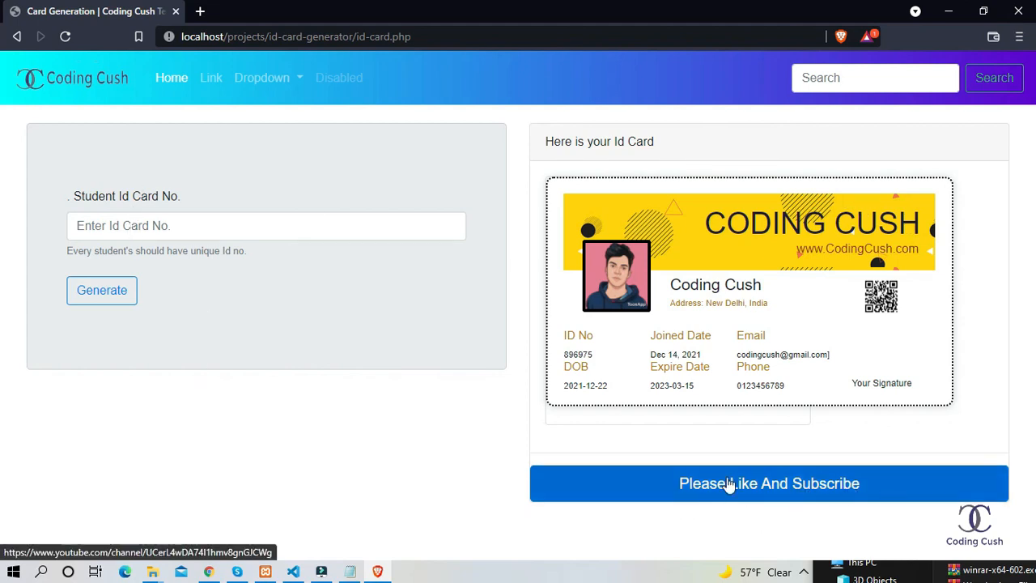